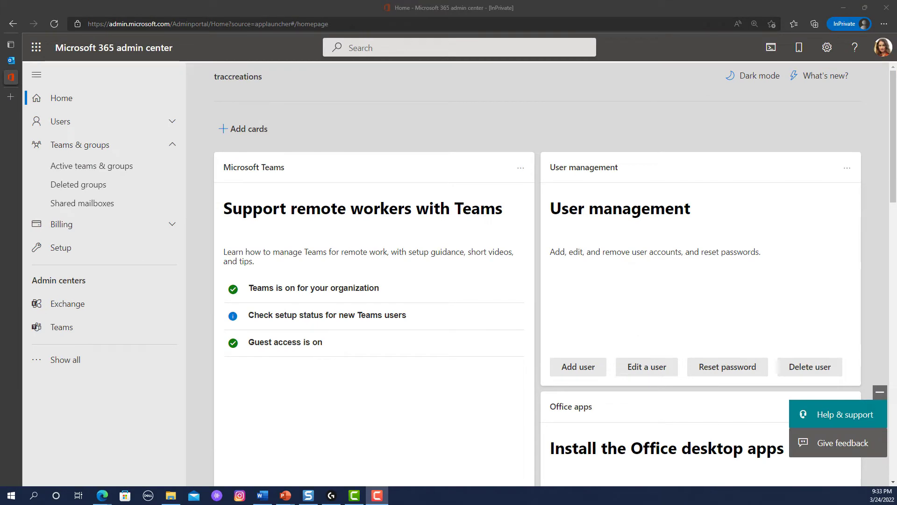
{"action": "mouse_move", "coordinate": [344, 157]}
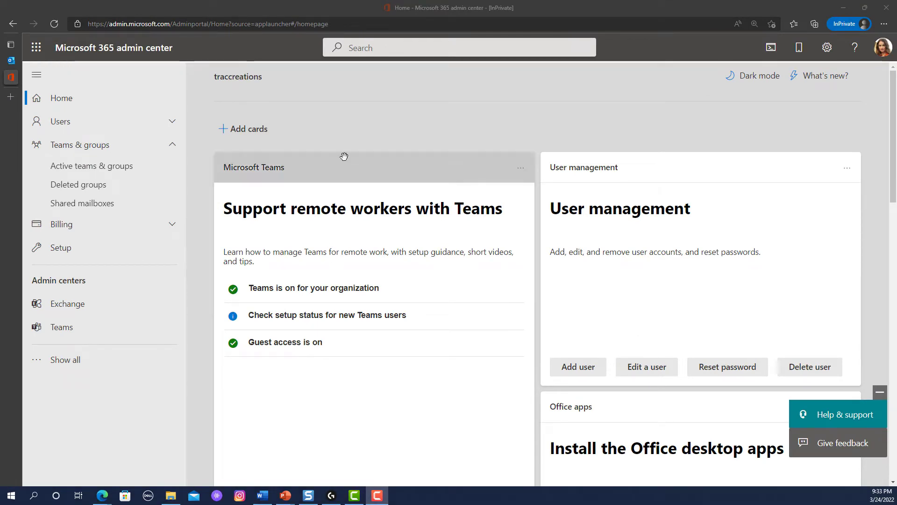
{"action": "mouse_move", "coordinate": [124, 60]}
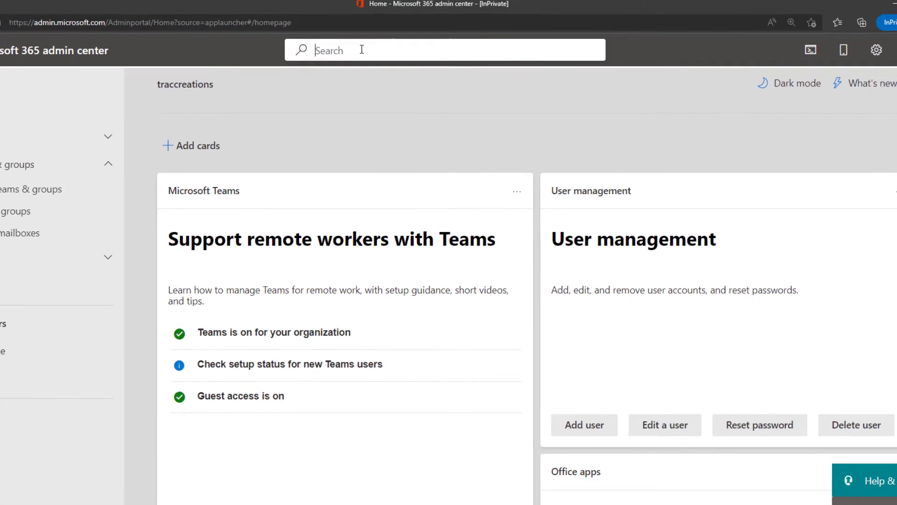
Search the admin center for 'shared mailbox' to reach the Shared mailboxes page
{"action": "left_click", "coordinate": [445, 50]}
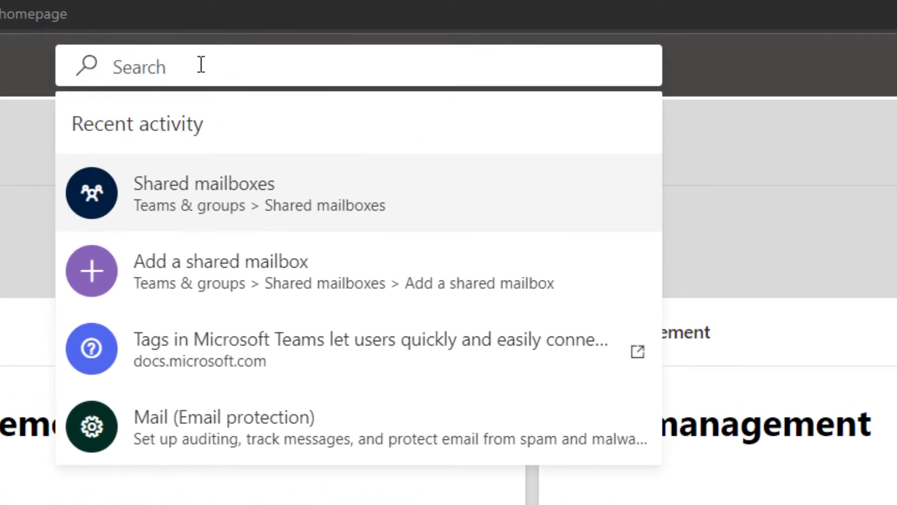
{"action": "type", "text": "shared mailbox"}
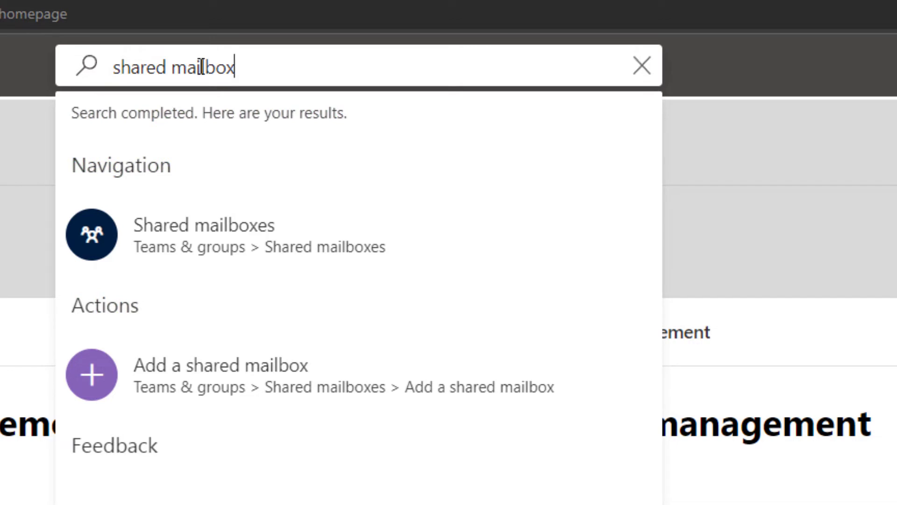
{"action": "mouse_move", "coordinate": [241, 234]}
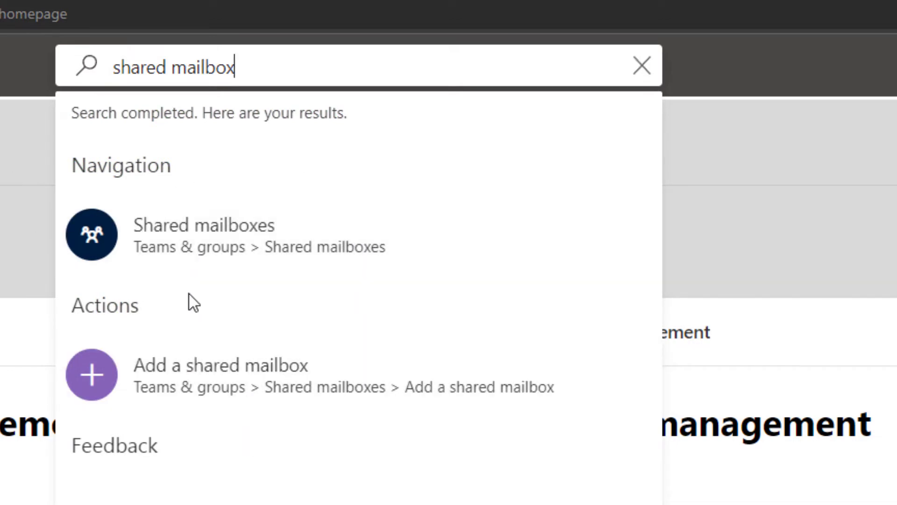
{"action": "mouse_move", "coordinate": [141, 263]}
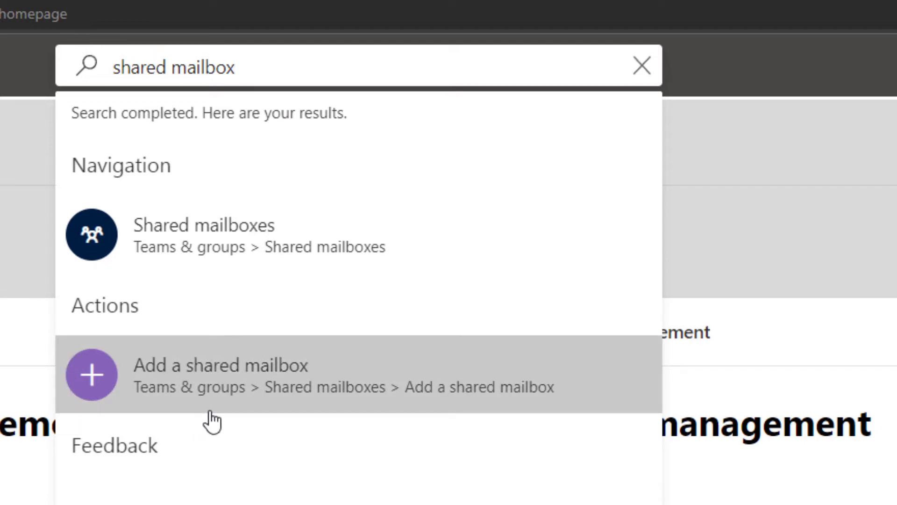
{"action": "mouse_move", "coordinate": [263, 401]}
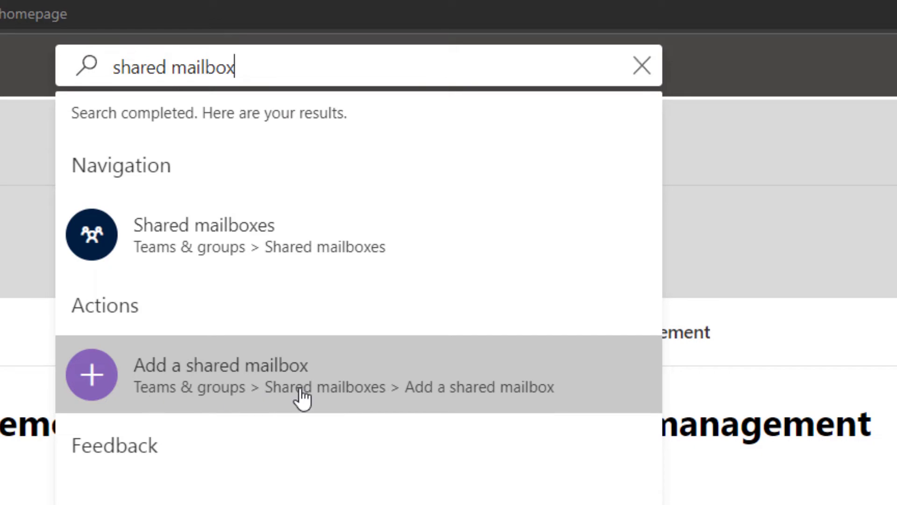
{"action": "mouse_move", "coordinate": [205, 409]}
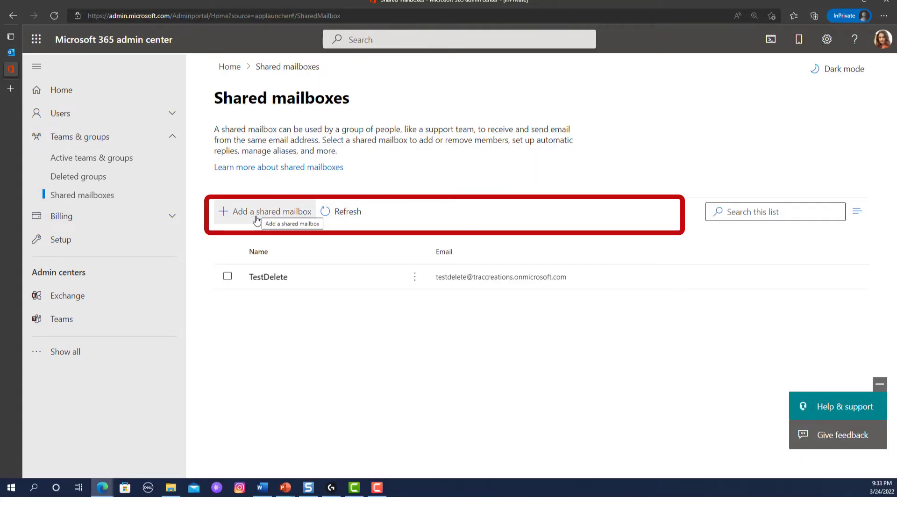
Create a shared mailbox named TestAgain with the email address testagain and save it
{"action": "left_click", "coordinate": [270, 211]}
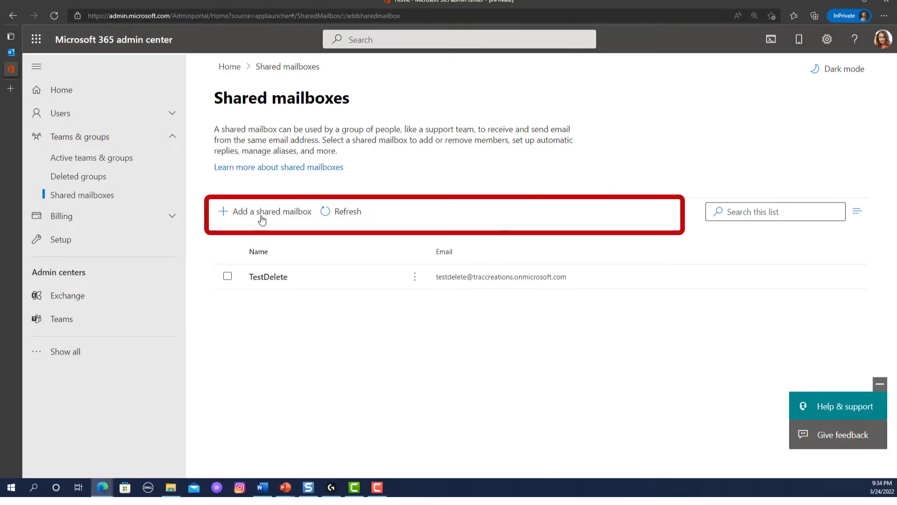
{"action": "left_click", "coordinate": [271, 210]}
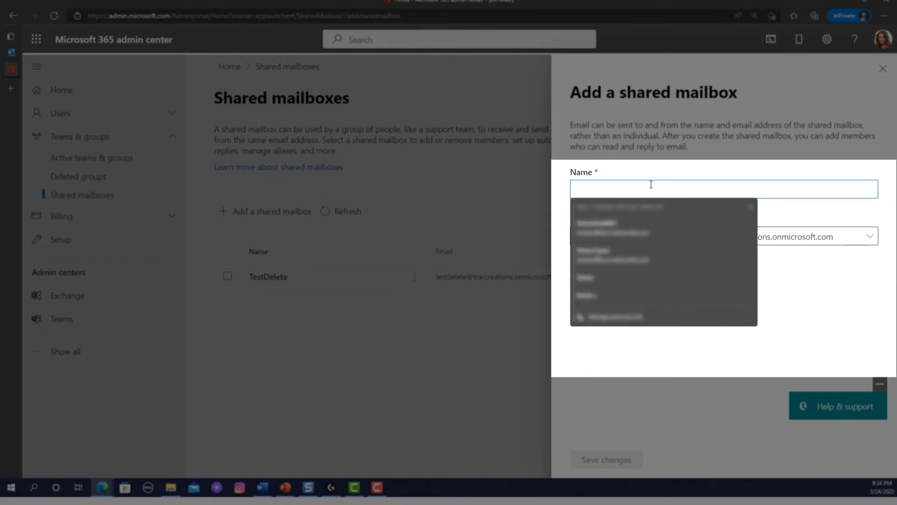
{"action": "type", "text": "T"}
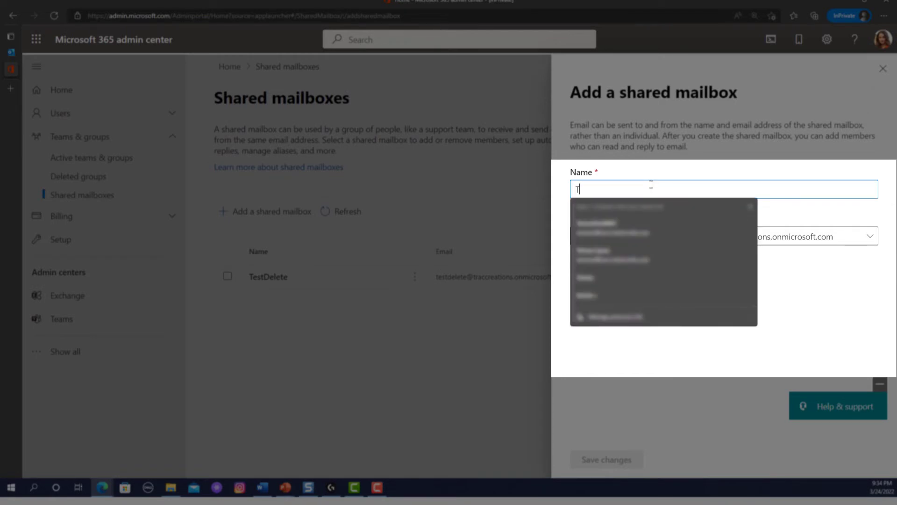
{"action": "type", "text": "estAga"}
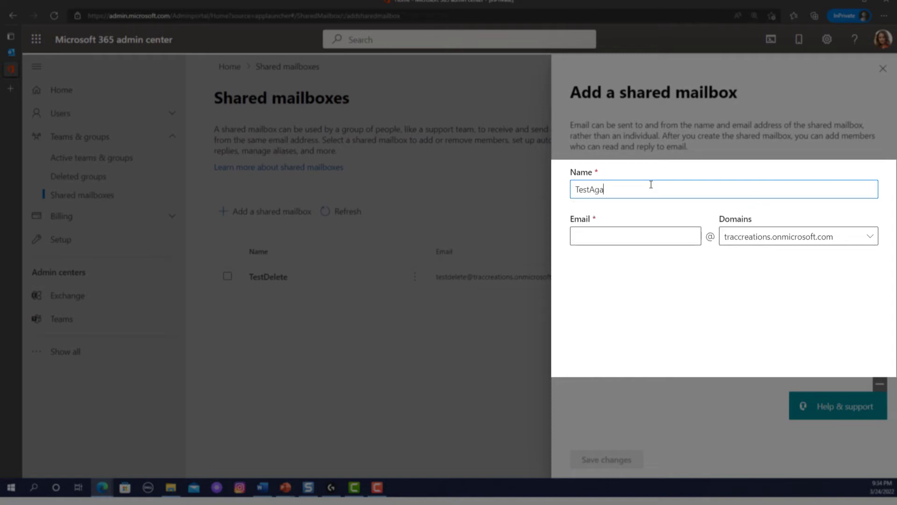
{"action": "type", "text": "testagain"}
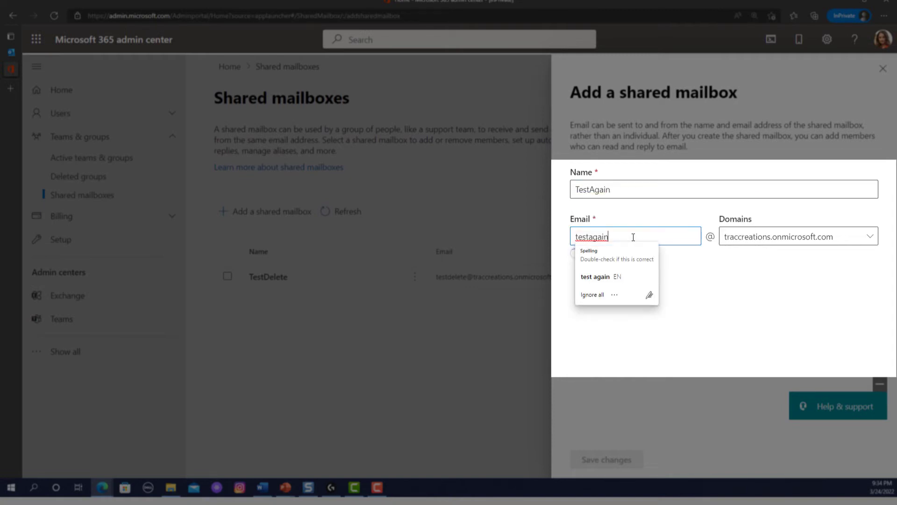
{"action": "mouse_move", "coordinate": [606, 459]}
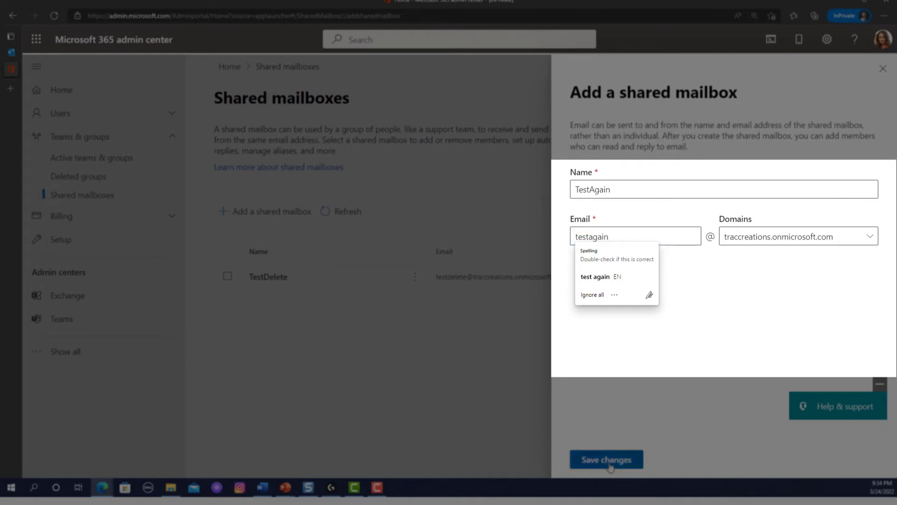
{"action": "left_click", "coordinate": [605, 459]}
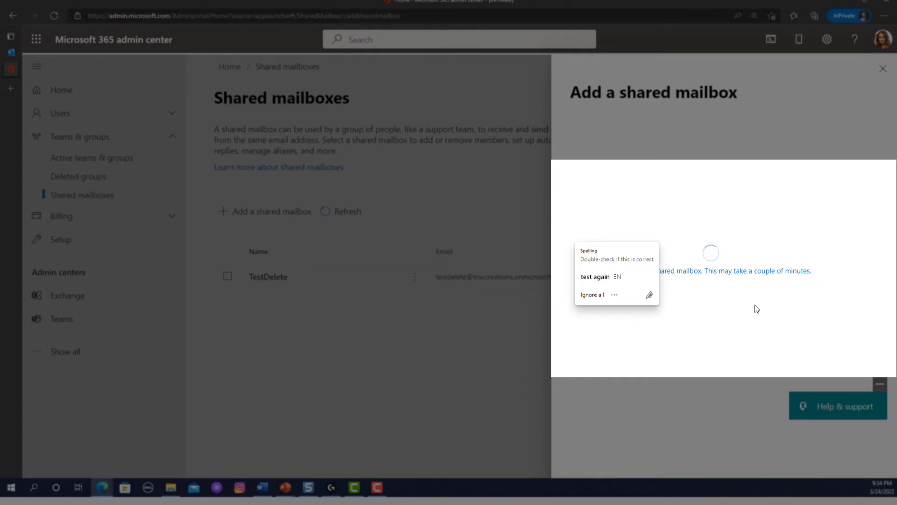
{"action": "mouse_move", "coordinate": [758, 300]}
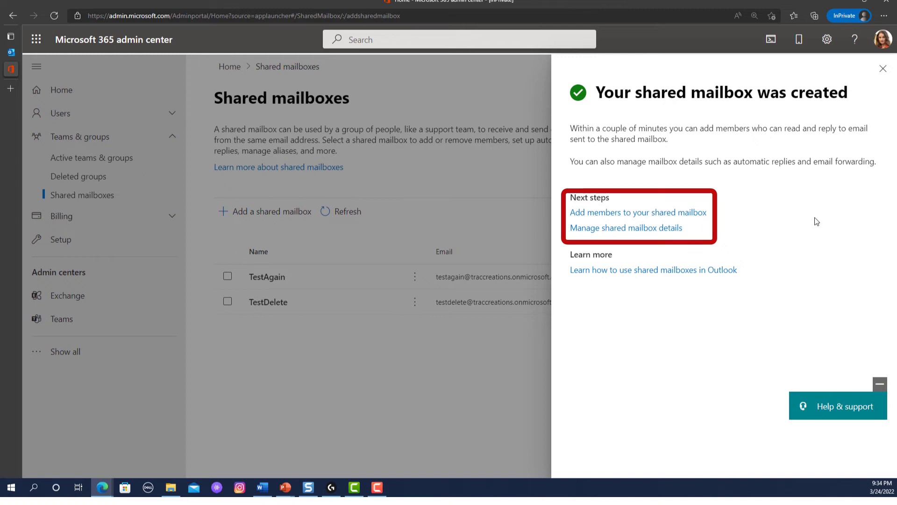
{"action": "mouse_move", "coordinate": [690, 143]}
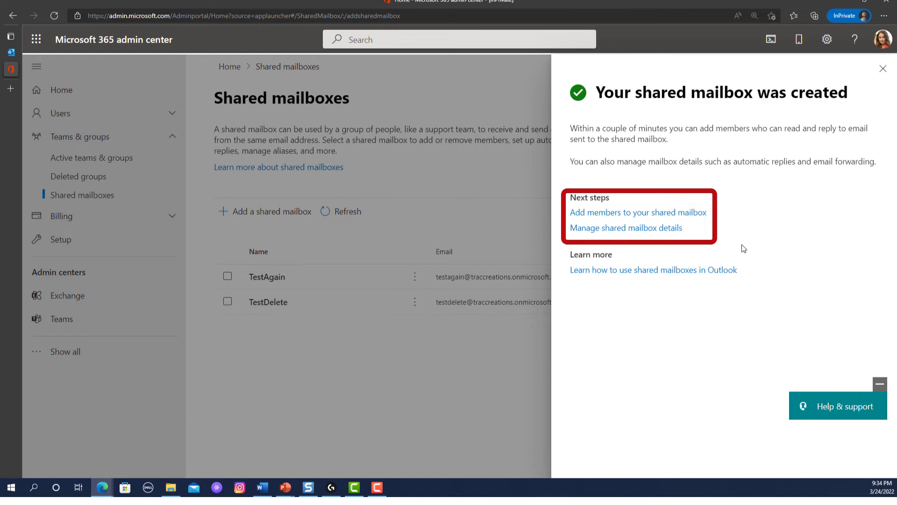
{"action": "mouse_move", "coordinate": [609, 212]}
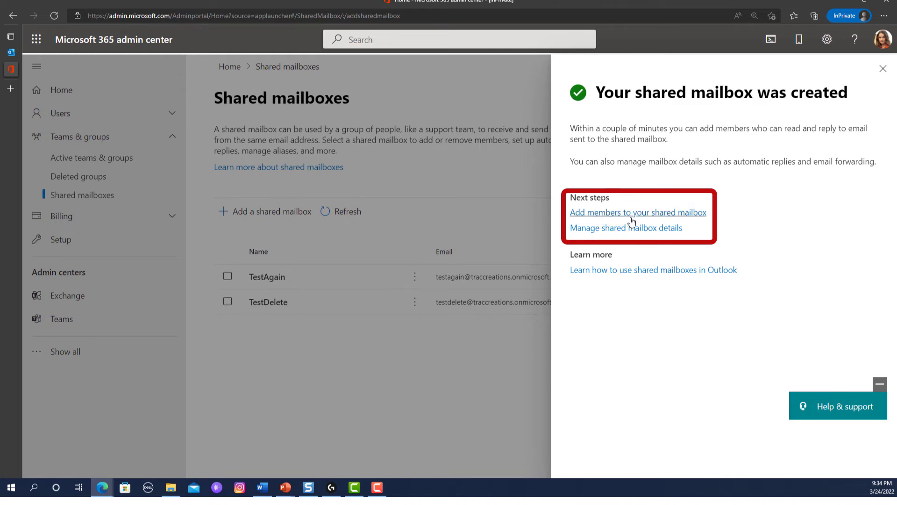
Add two users as members of the TestAgain shared mailbox
{"action": "left_click", "coordinate": [637, 212]}
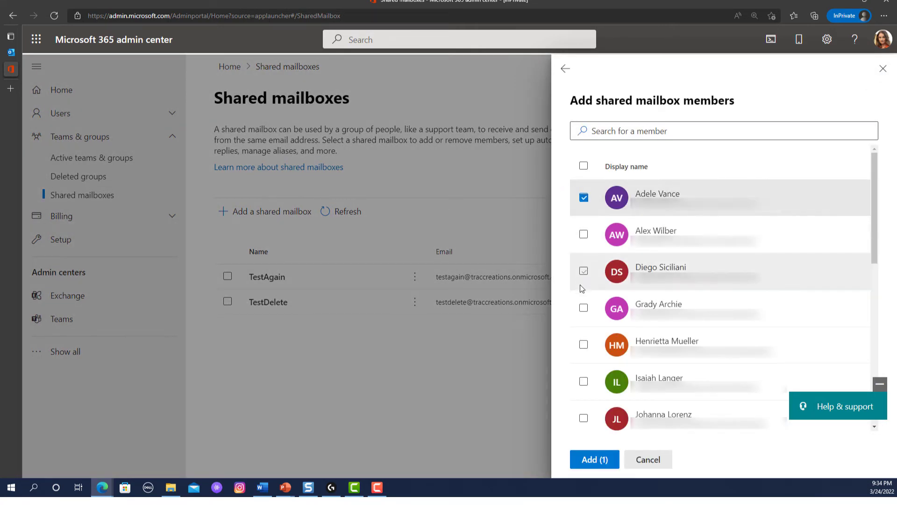
{"action": "left_click", "coordinate": [583, 308]}
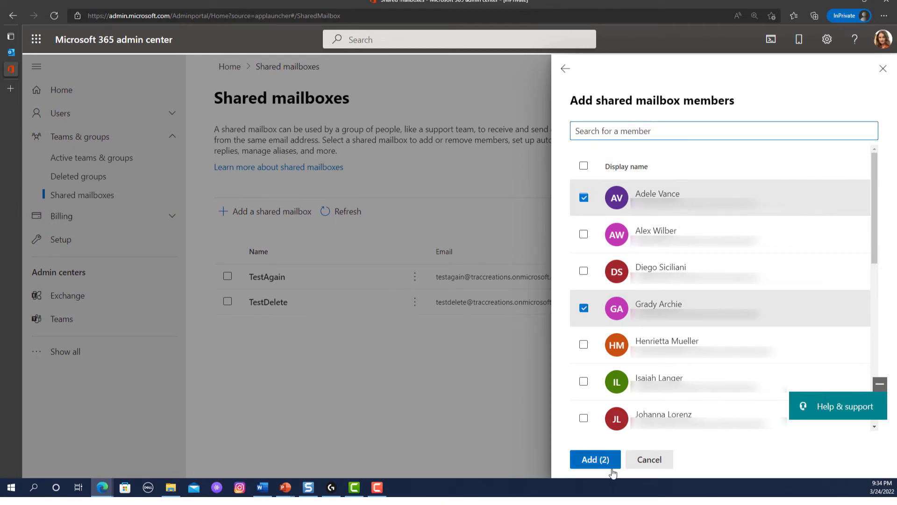
{"action": "left_click", "coordinate": [595, 458]}
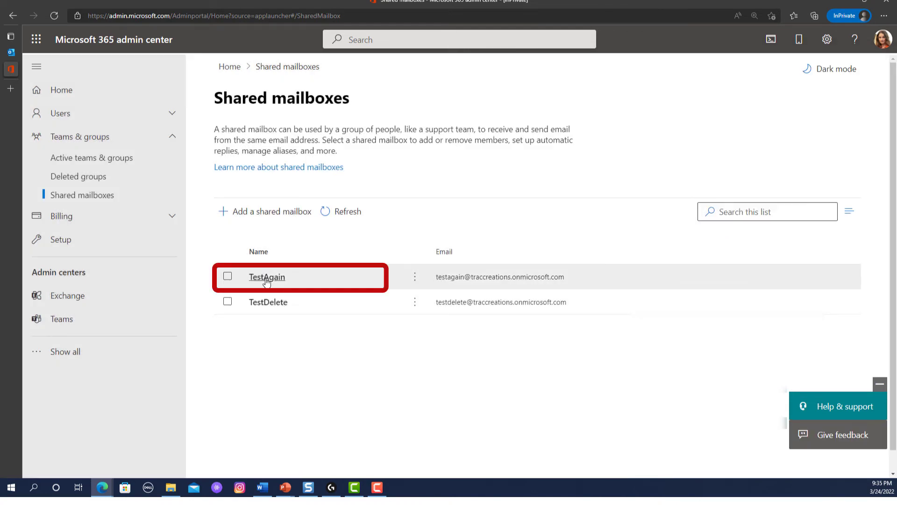
Review TestAgain's details down to the Manage mailbox permissions section
{"action": "left_click", "coordinate": [266, 276]}
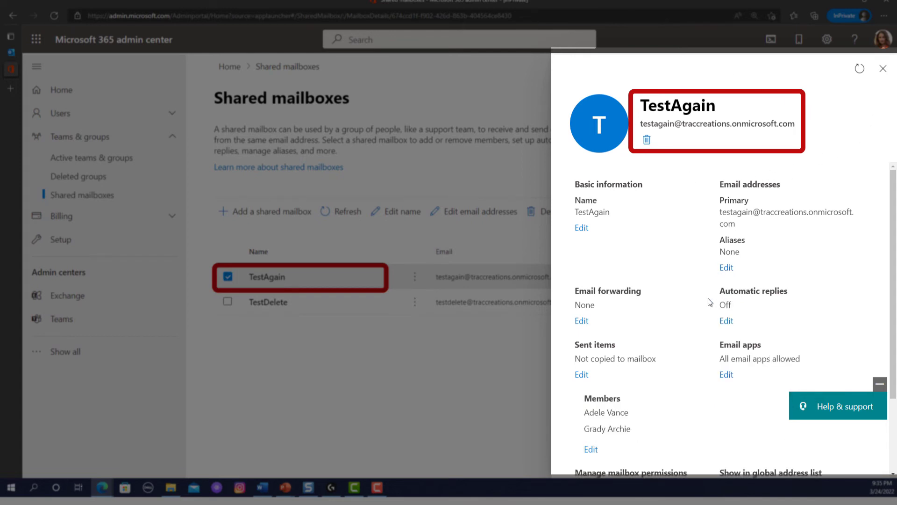
{"action": "mouse_move", "coordinate": [646, 139]}
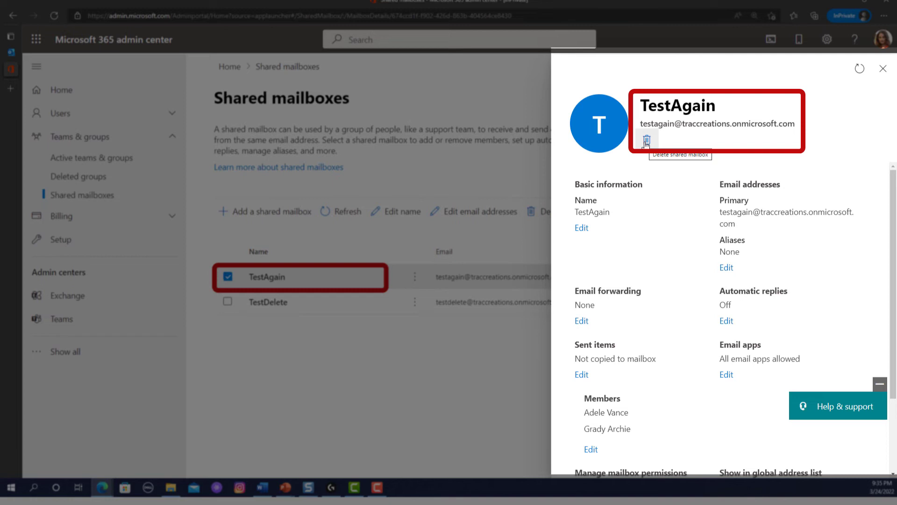
{"action": "mouse_move", "coordinate": [671, 159]}
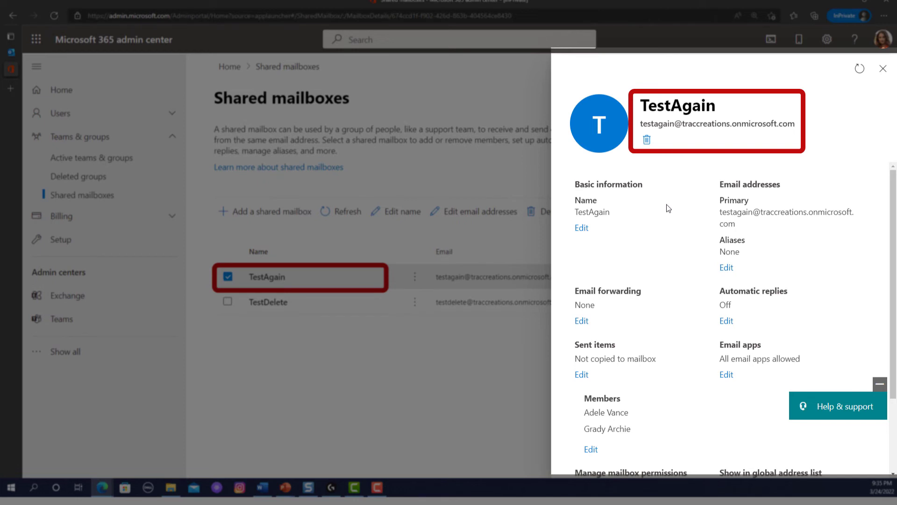
{"action": "scroll", "scroll_direction": "down", "scroll_amount": 3}
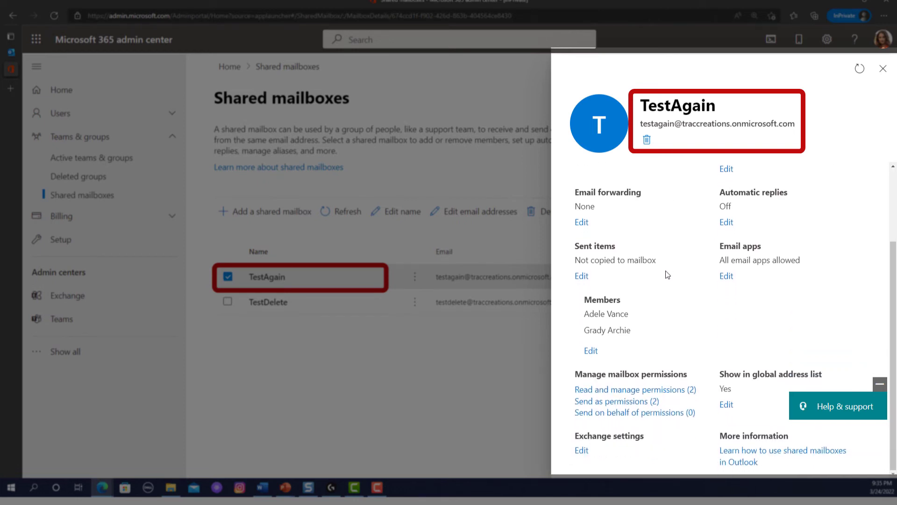
{"action": "mouse_move", "coordinate": [797, 393]}
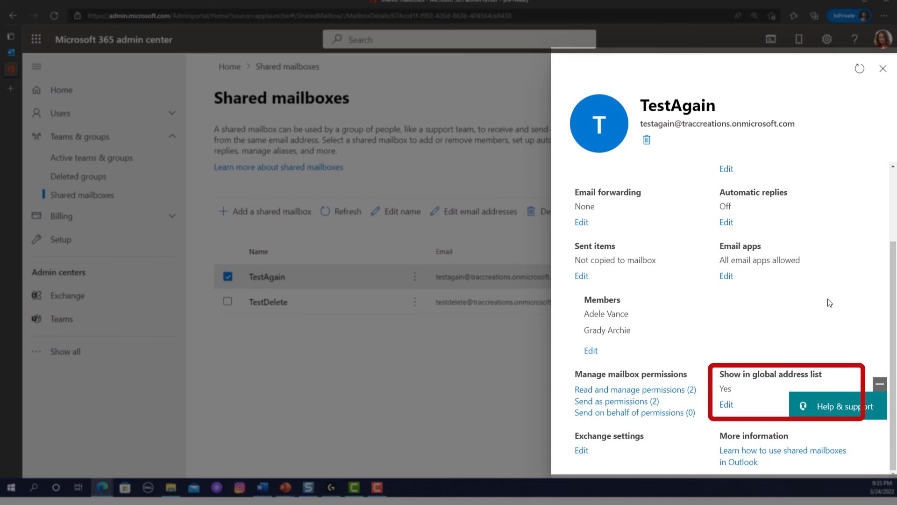
{"action": "mouse_move", "coordinate": [774, 255]}
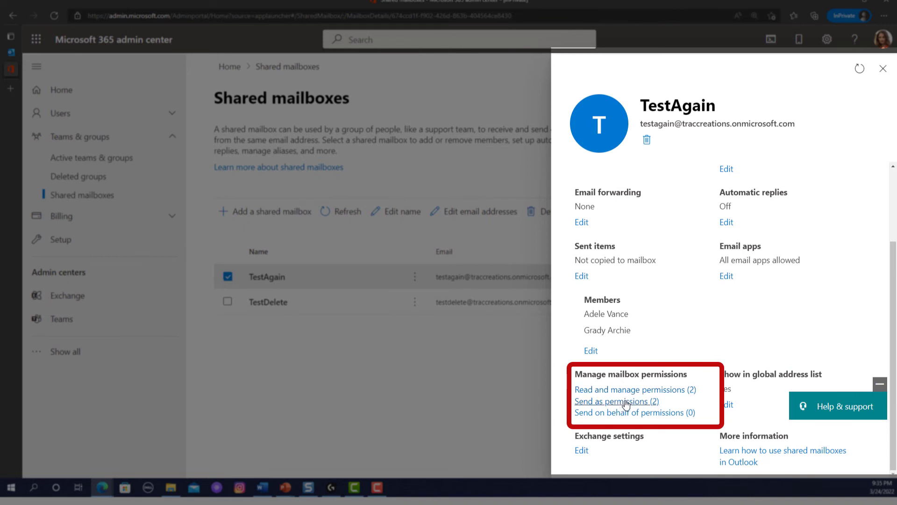
Remove Grady Archie's send-as permission on TestAgain, leaving only Adele Vance
{"action": "left_click", "coordinate": [611, 400]}
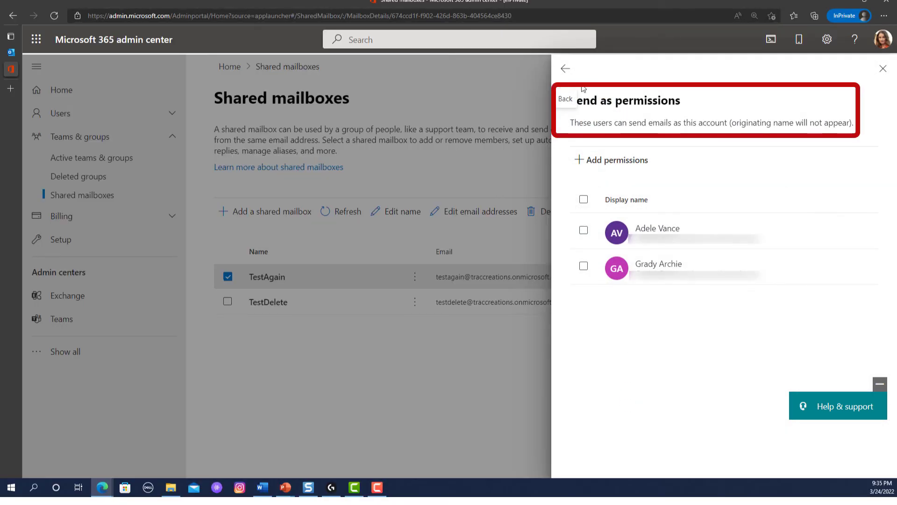
{"action": "mouse_move", "coordinate": [772, 107]}
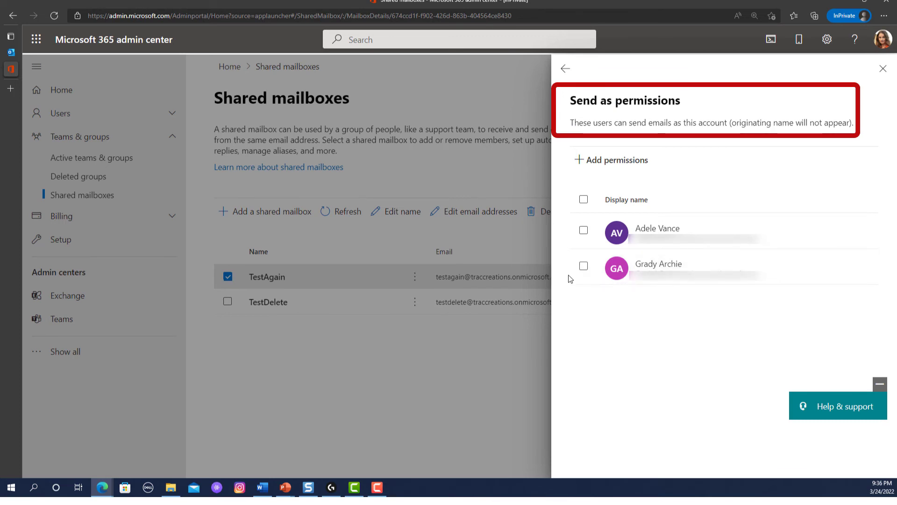
{"action": "left_click", "coordinate": [584, 266]}
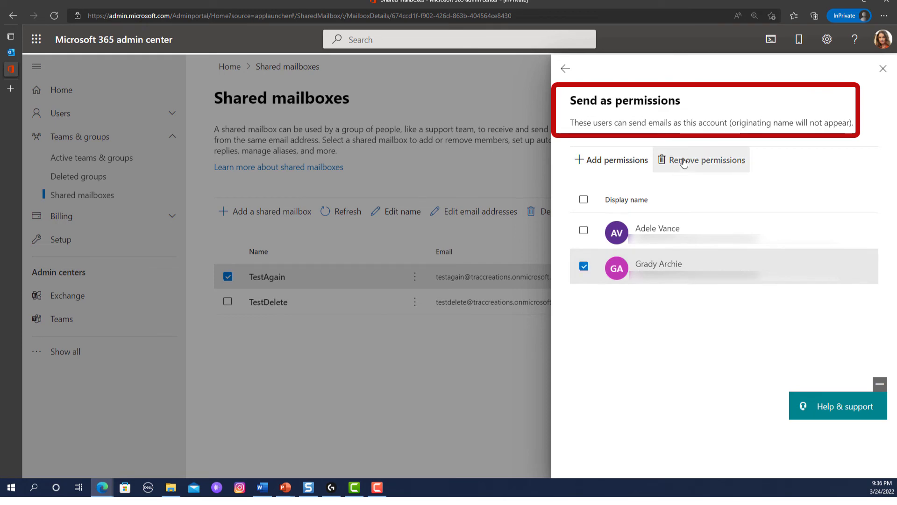
{"action": "left_click", "coordinate": [706, 159]}
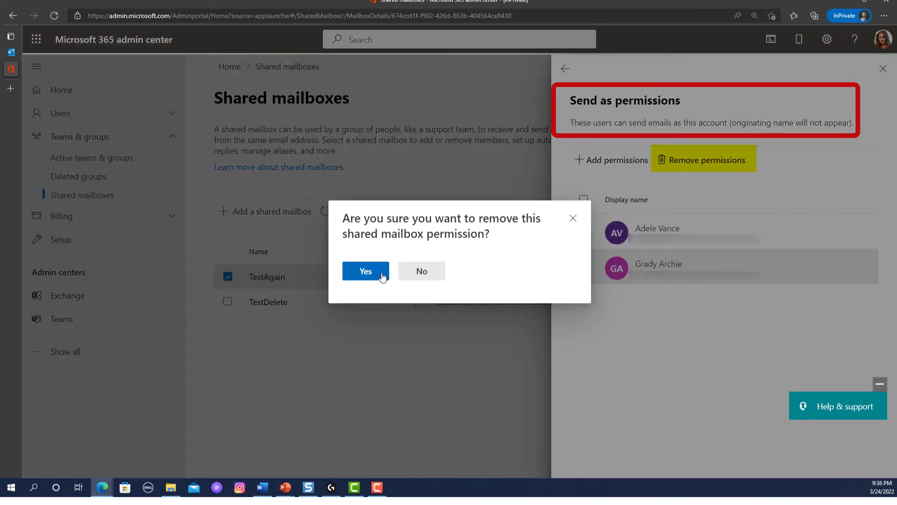
{"action": "left_click", "coordinate": [365, 271]}
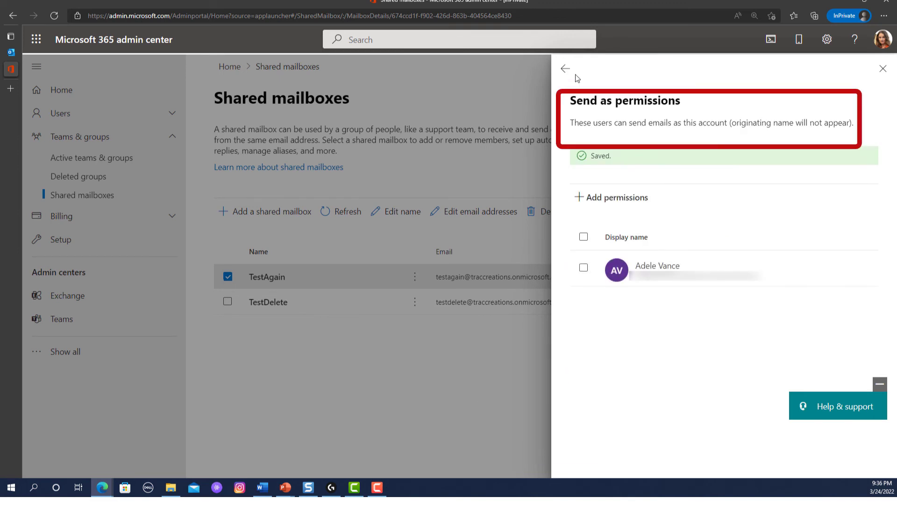
{"action": "left_click", "coordinate": [564, 69]}
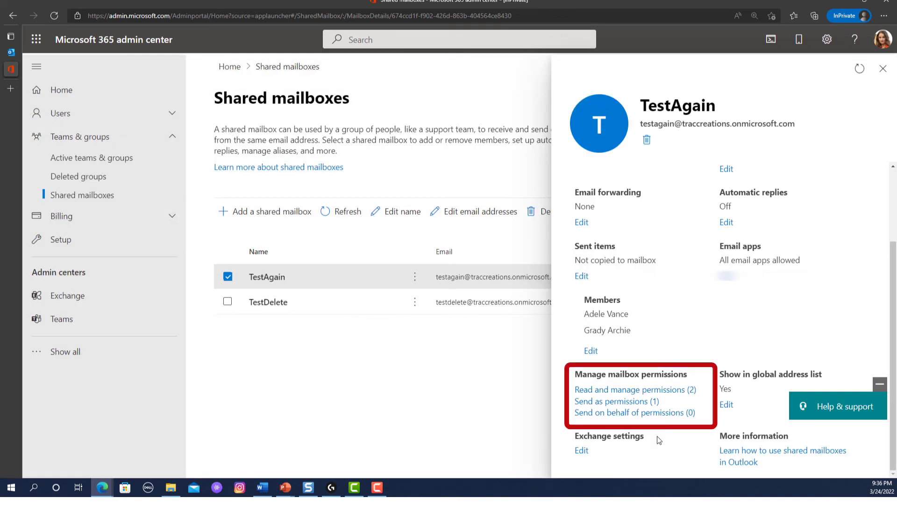
{"action": "mouse_move", "coordinate": [628, 412]}
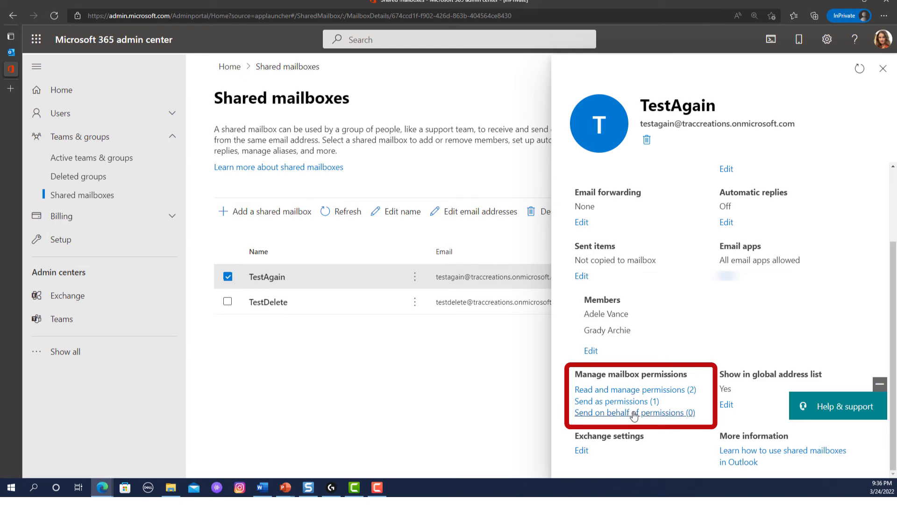
Grant Grady Archie send-on-behalf permission on TestAgain and close the permissions panel
{"action": "left_click", "coordinate": [628, 412]}
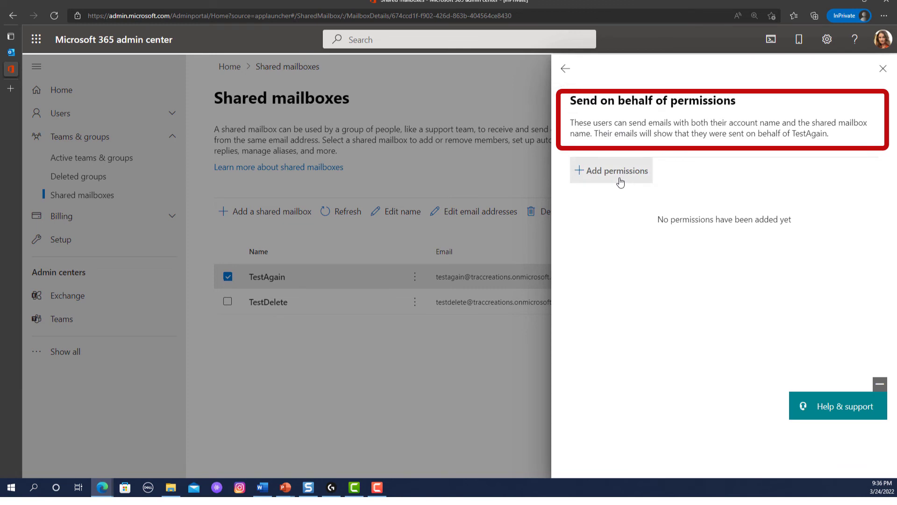
{"action": "left_click", "coordinate": [611, 170]}
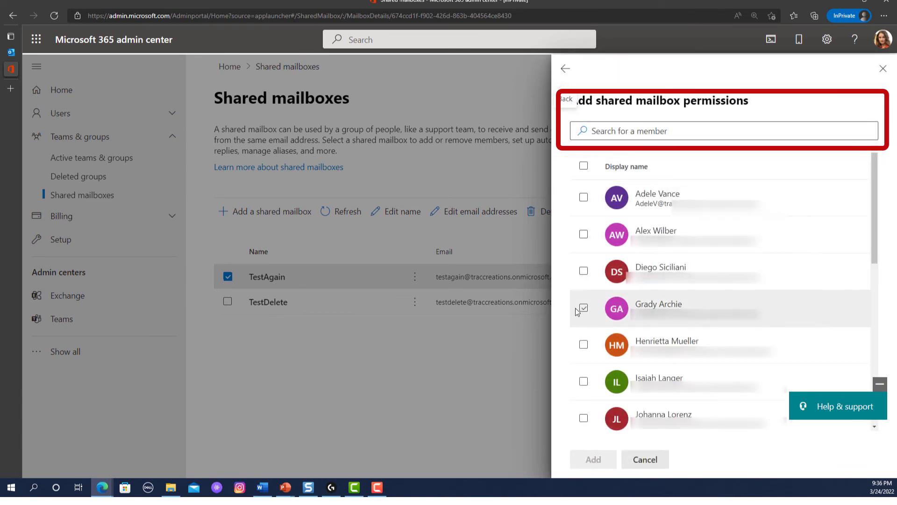
{"action": "left_click", "coordinate": [593, 458]}
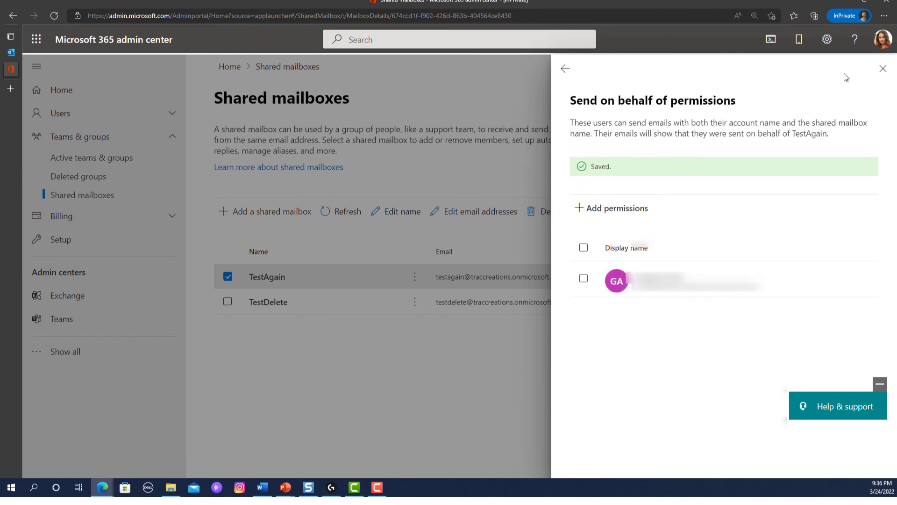
{"action": "left_click", "coordinate": [883, 69]}
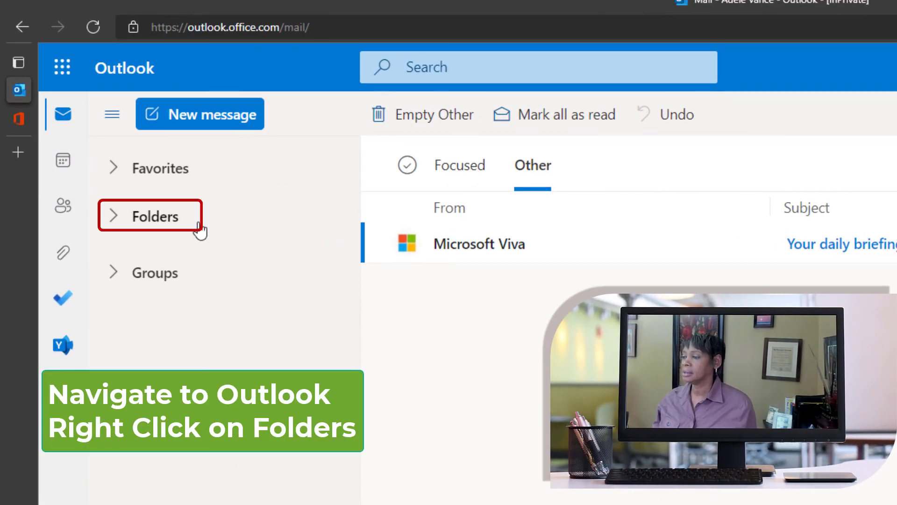
Start adding a shared folder from the Folders context menu in Outlook on the web
{"action": "right_click", "coordinate": [155, 216]}
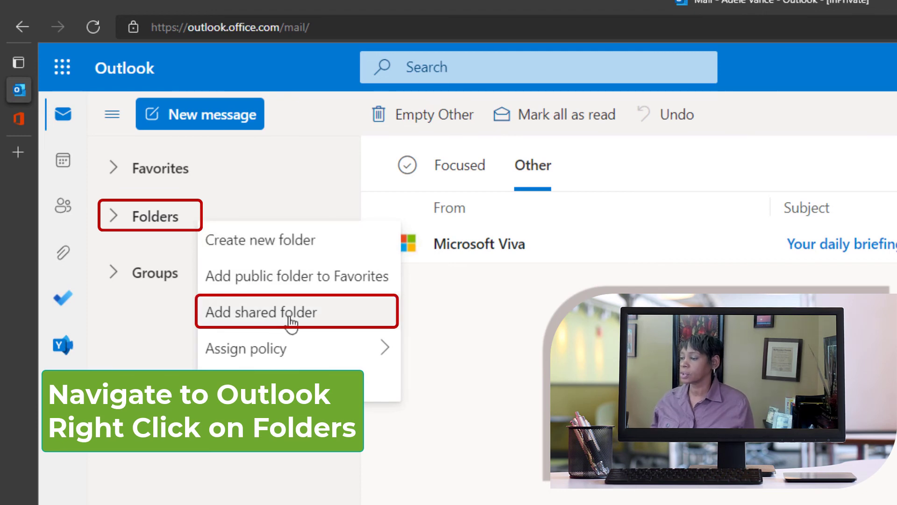
{"action": "left_click", "coordinate": [258, 312]}
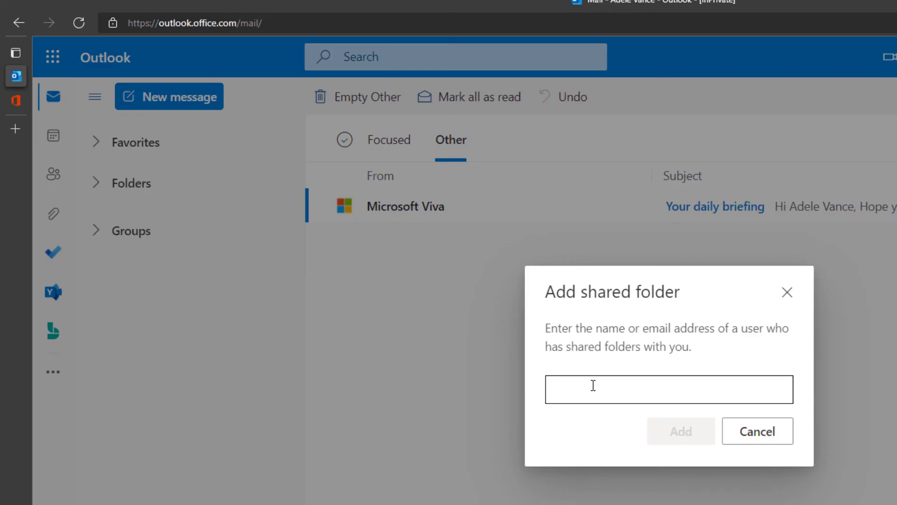
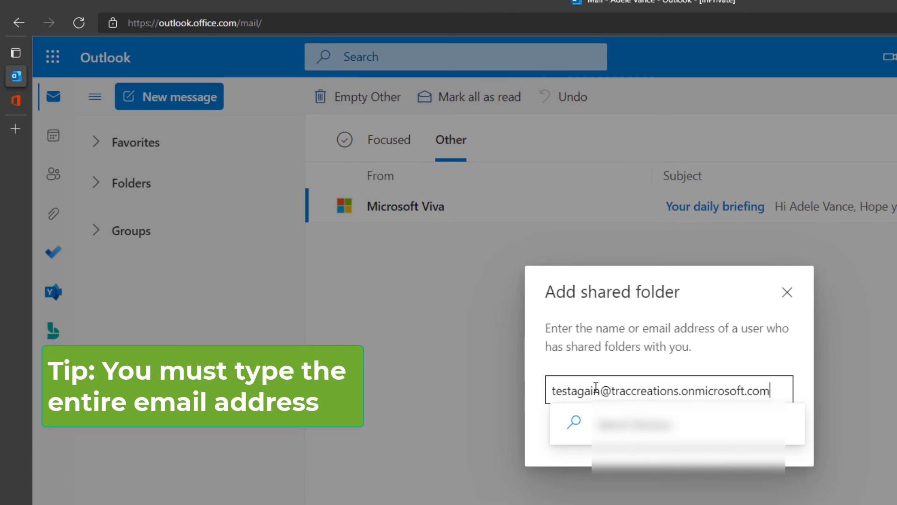
Add the shared mailbox by its full testagain@...onmicrosoft.com address and expand its folders
{"action": "left_click", "coordinate": [657, 423]}
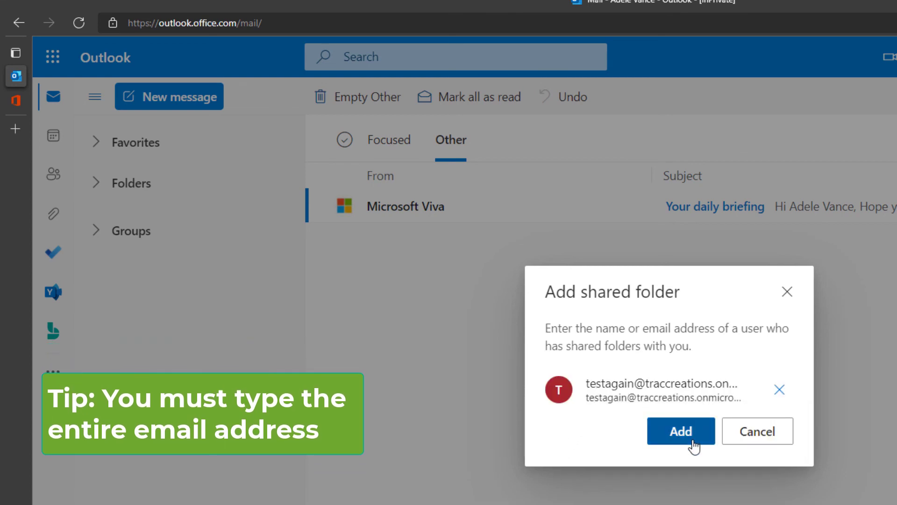
{"action": "left_click", "coordinate": [680, 431]}
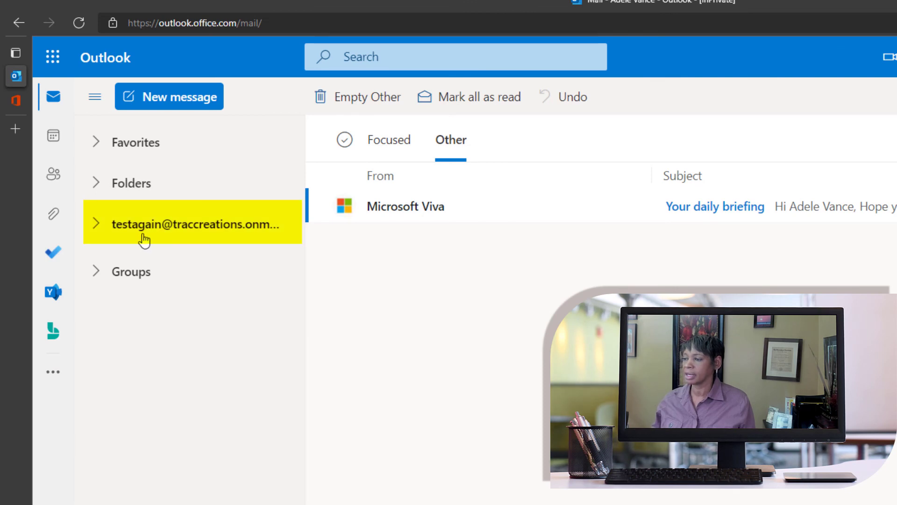
{"action": "left_click", "coordinate": [95, 223]}
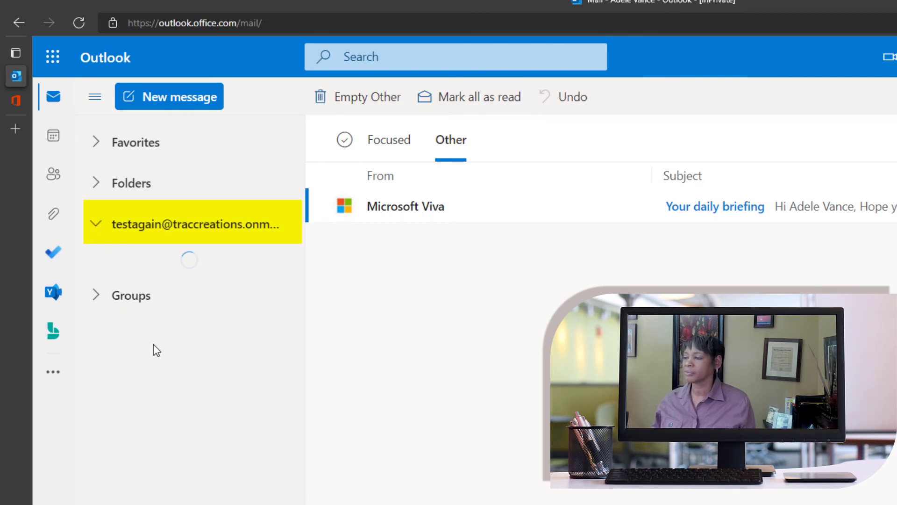